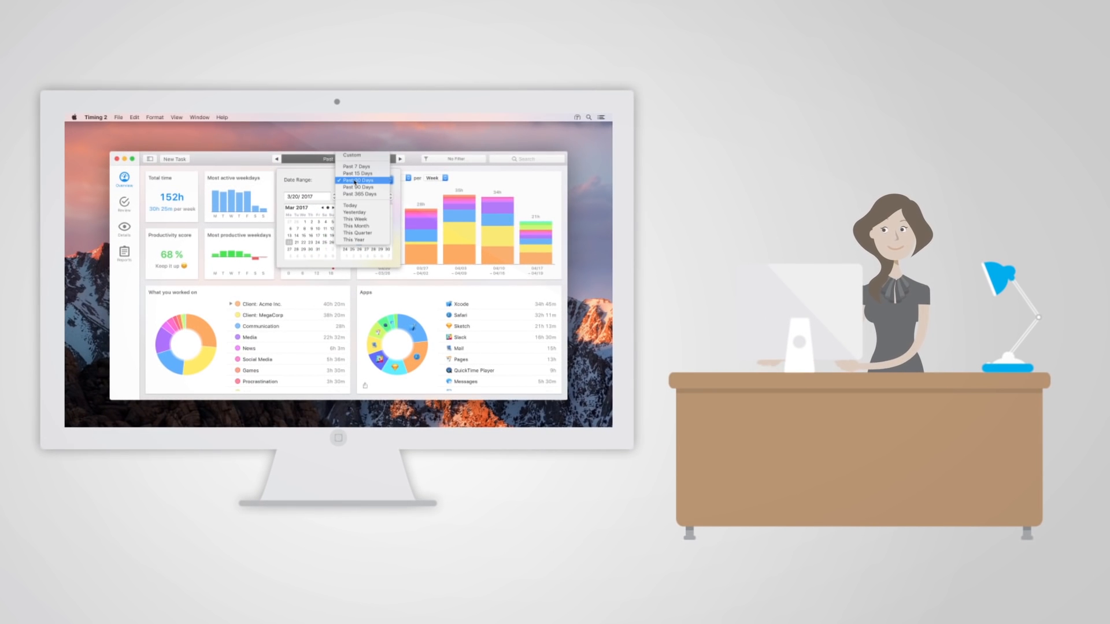
- Limit the report to Today and switch to the Review timeline
{"action": "left_click", "coordinate": [350, 206]}
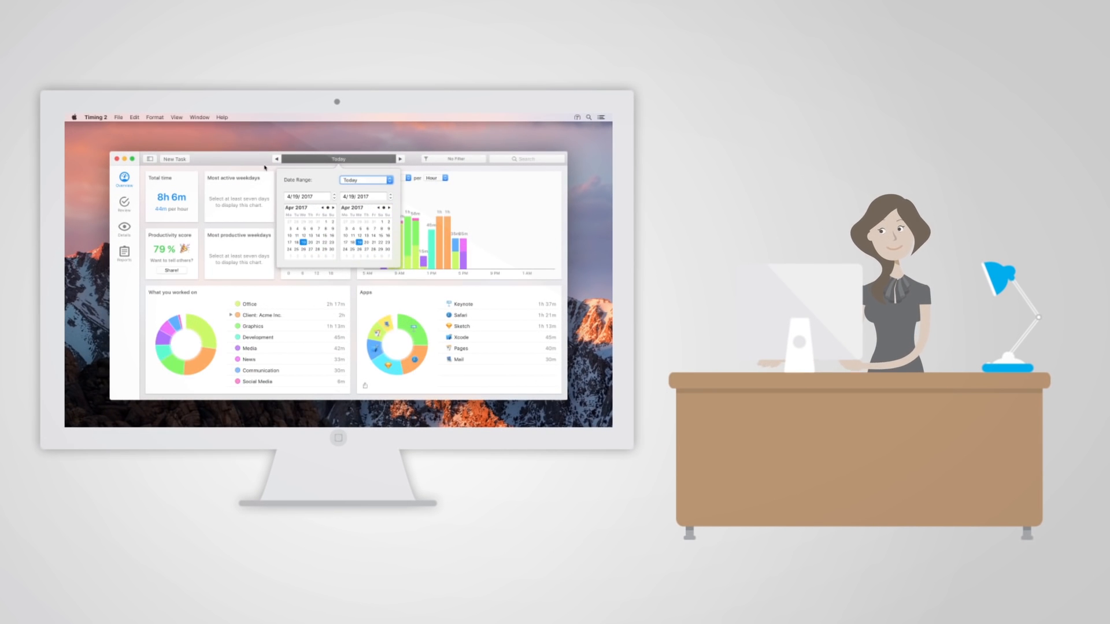
{"action": "left_click", "coordinate": [124, 205]}
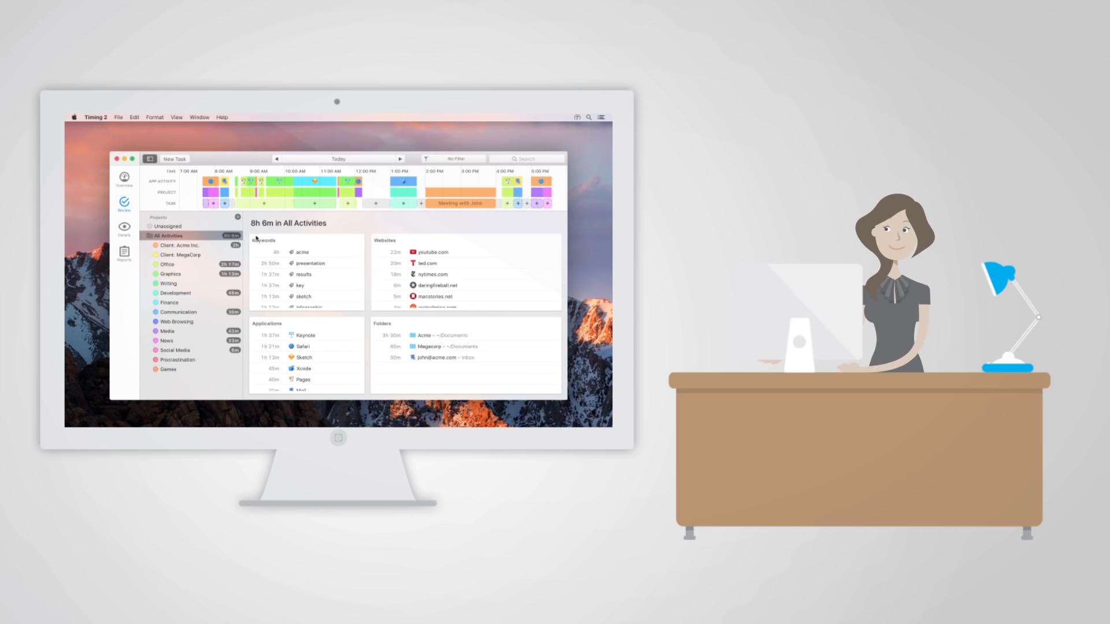
- Select the morning activities and assign them to the Client: Acme Inc project
{"action": "left_click", "coordinate": [180, 255]}
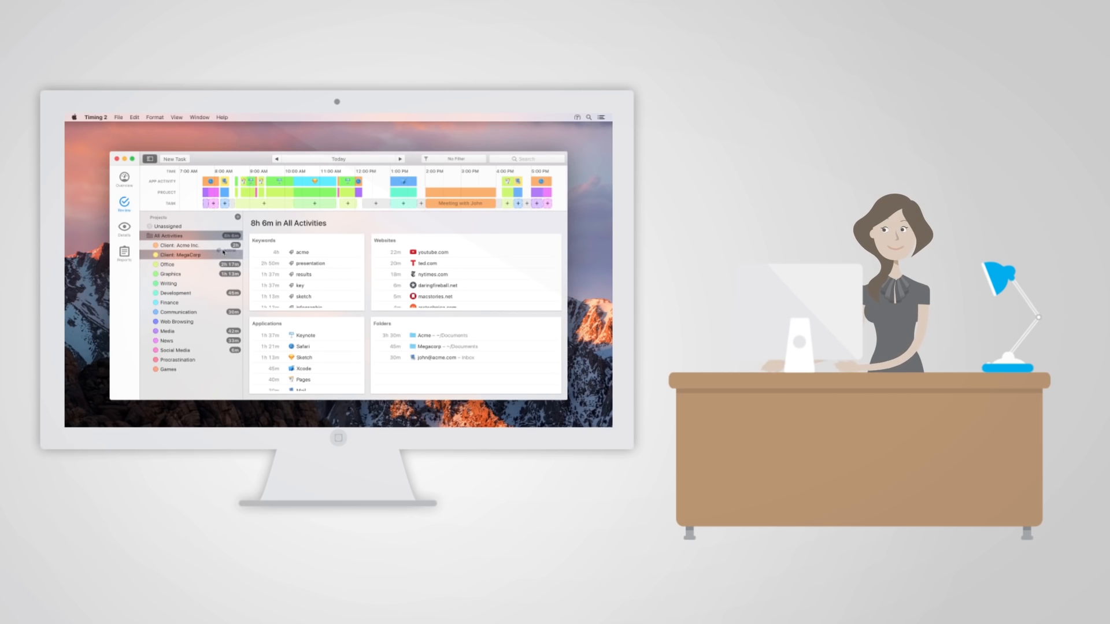
{"action": "left_click", "coordinate": [181, 255]}
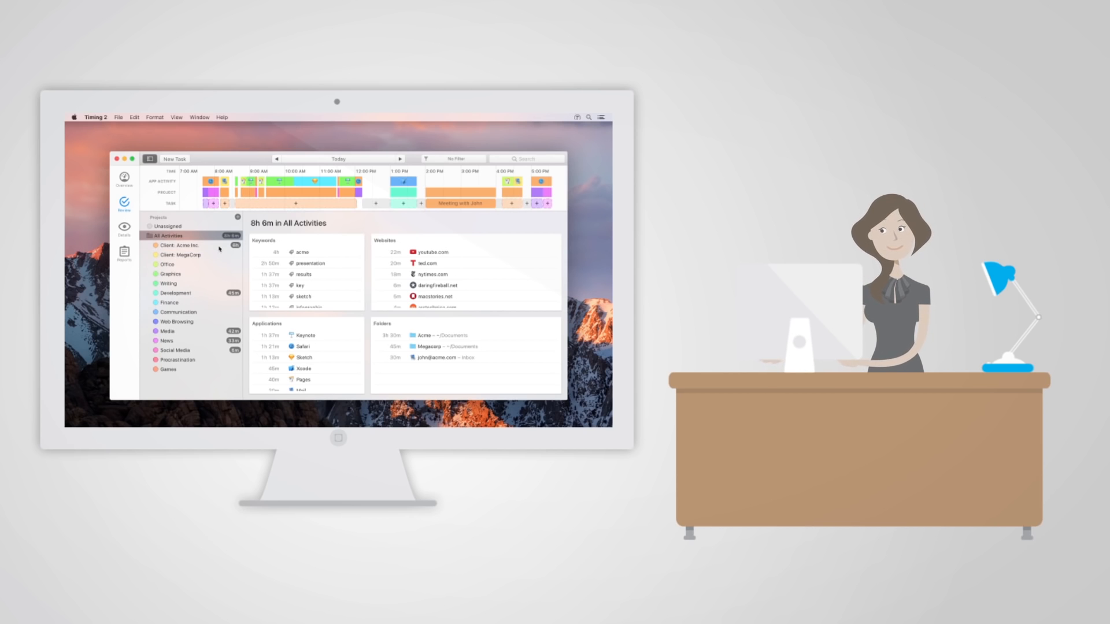
{"action": "left_click", "coordinate": [124, 227]}
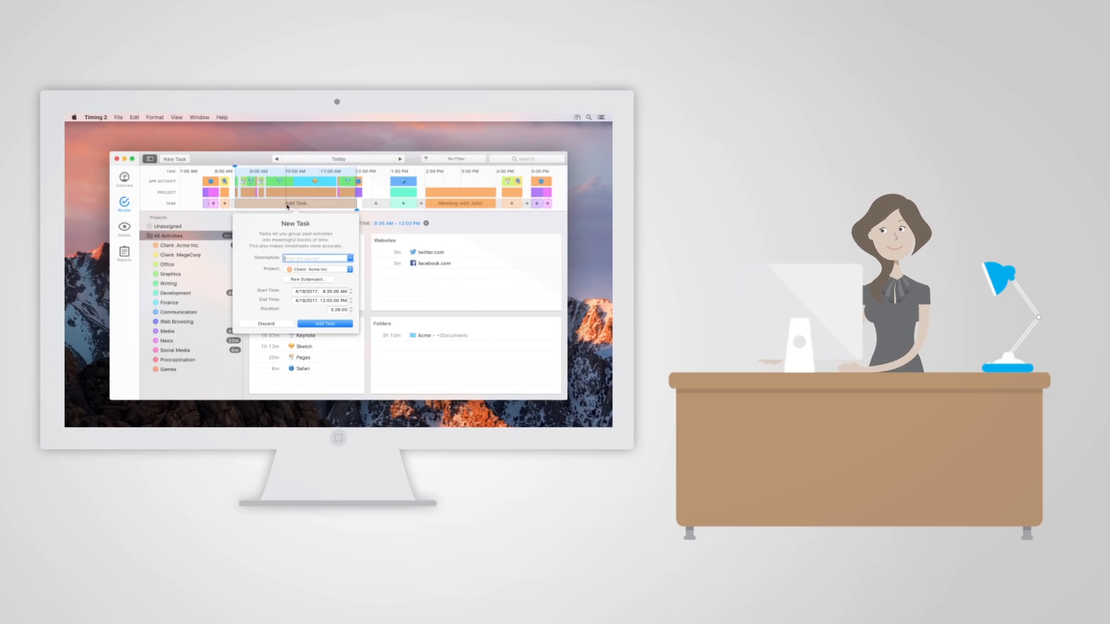
- Type 'Work on' as the new Acme Inc task's description
{"action": "type", "text": "Work on"}
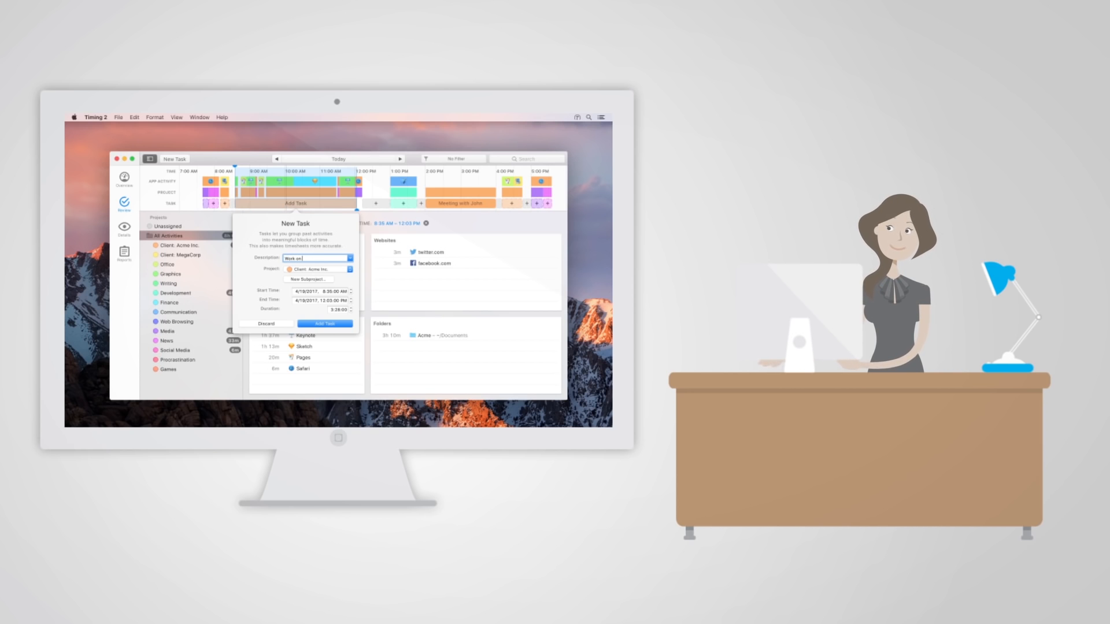